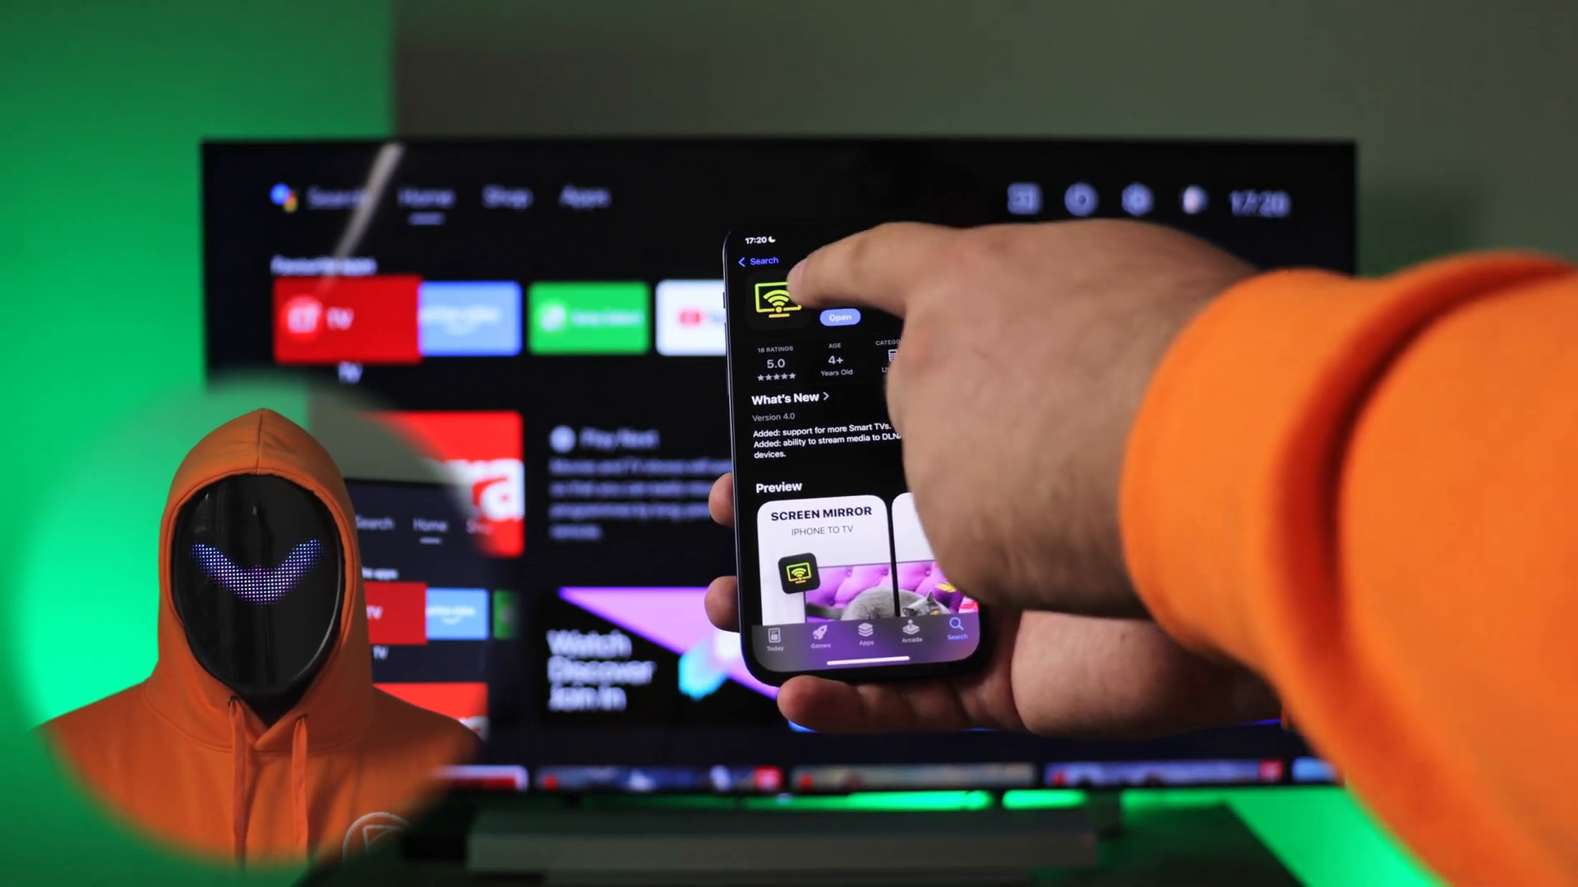
Launch DoCast, pass the Network, Bluetooth and Activity intro screens, and allow tracking
left_click(839, 318)
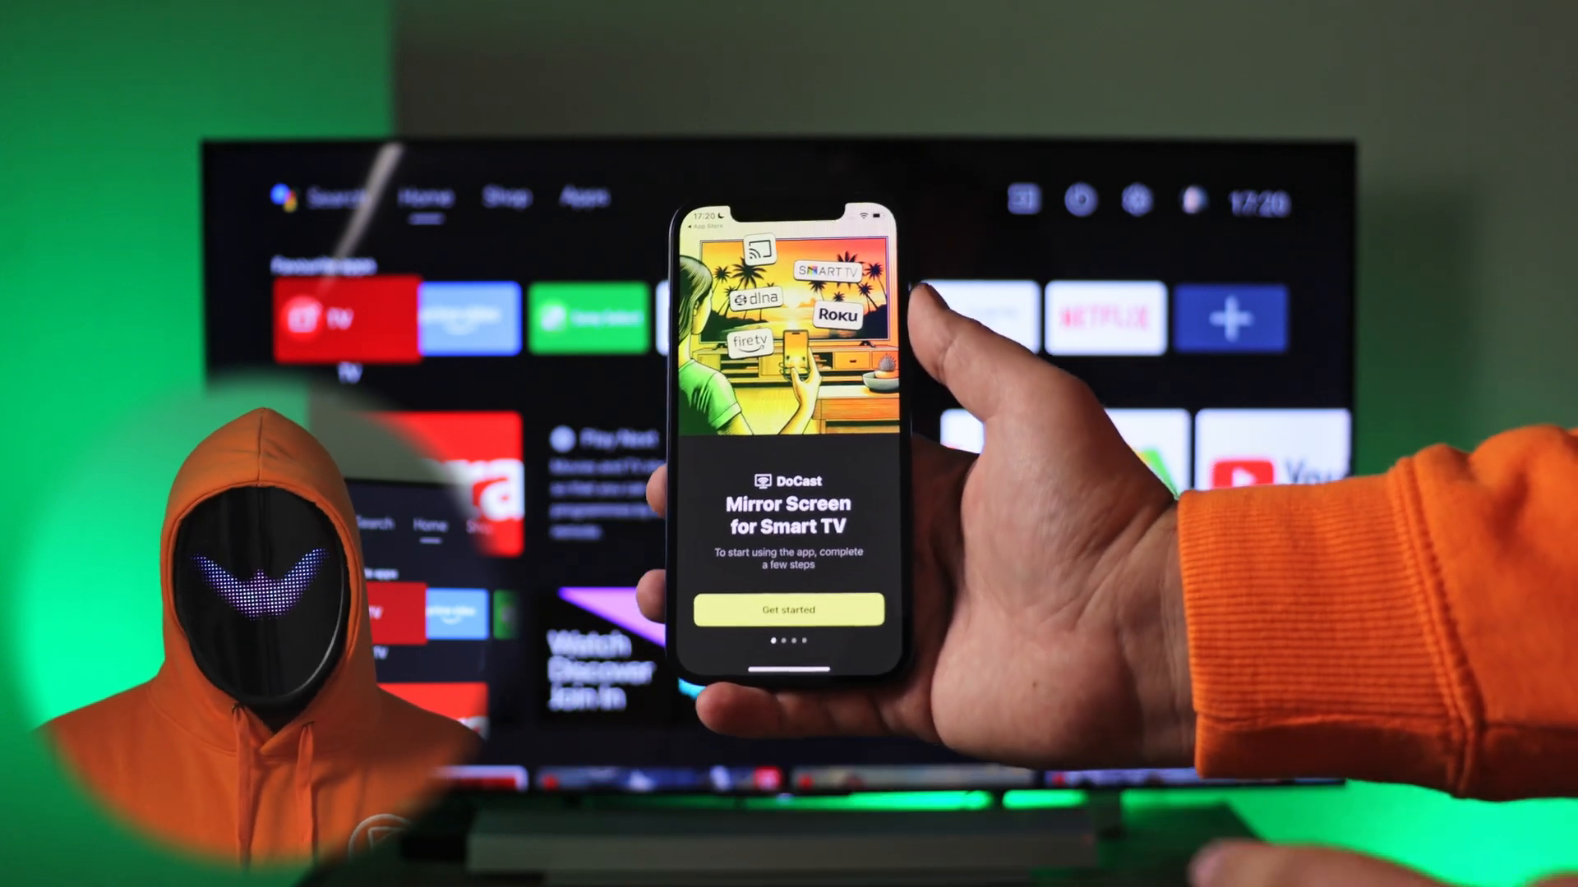
left_click(789, 610)
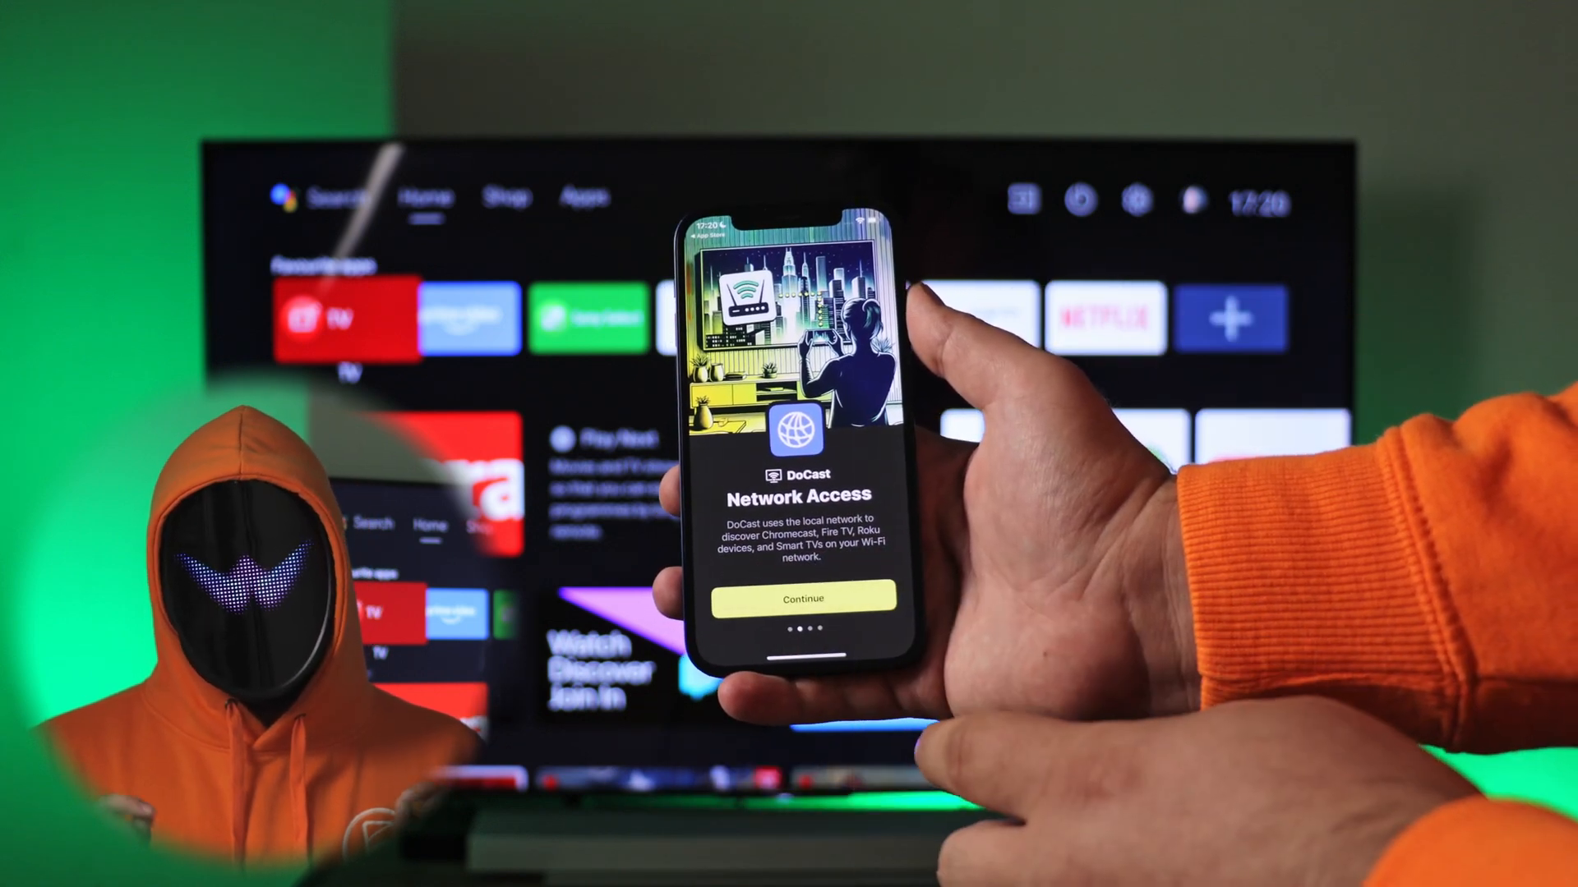
left_click(801, 599)
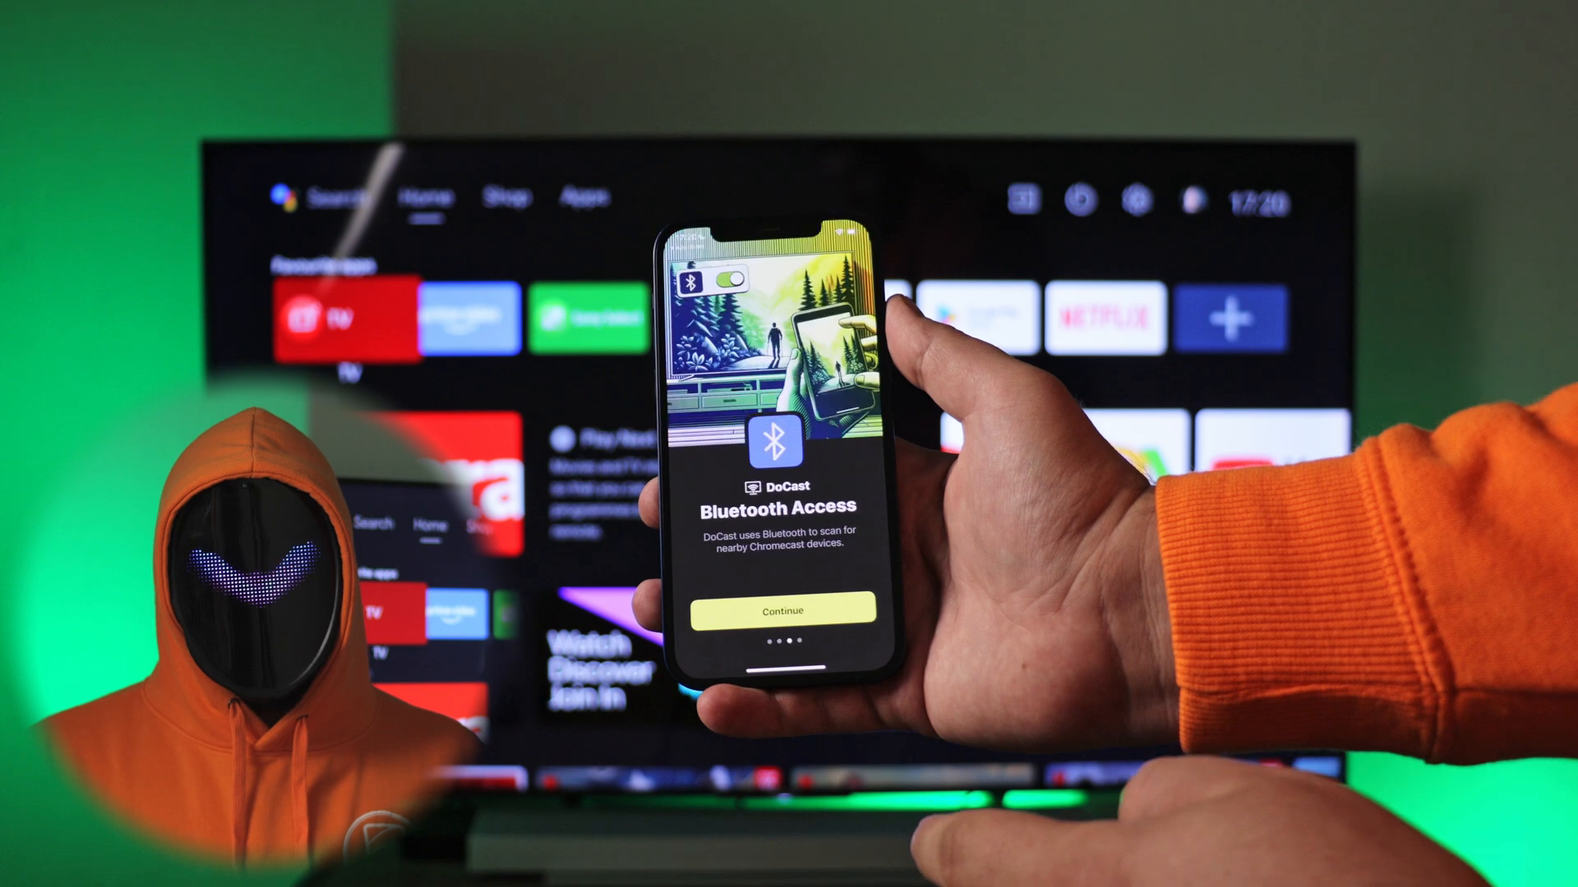
left_click(780, 611)
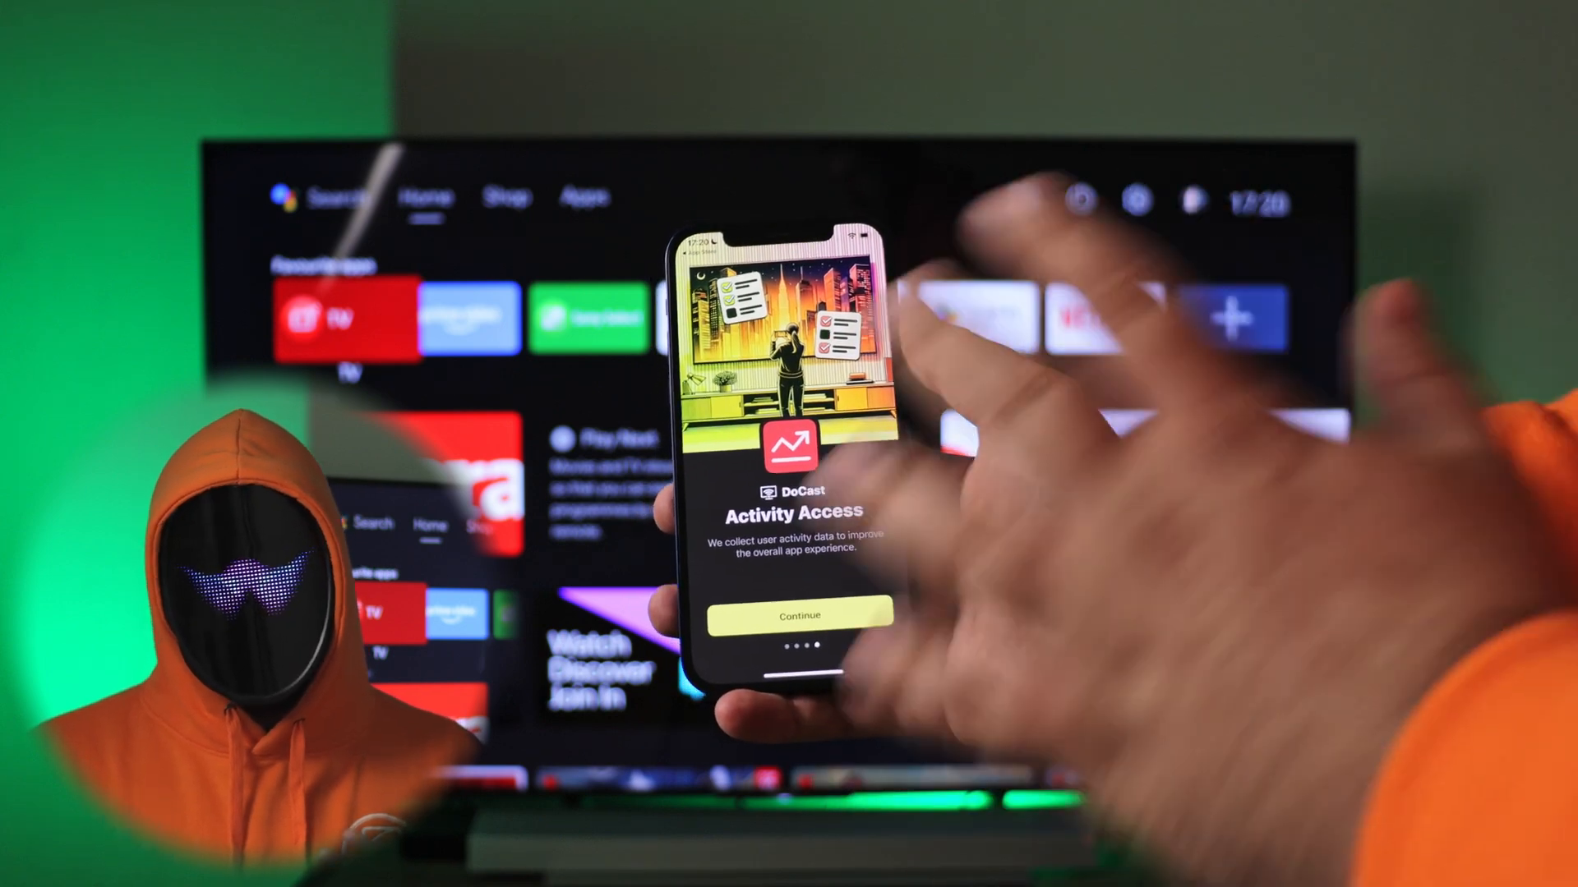
left_click(794, 615)
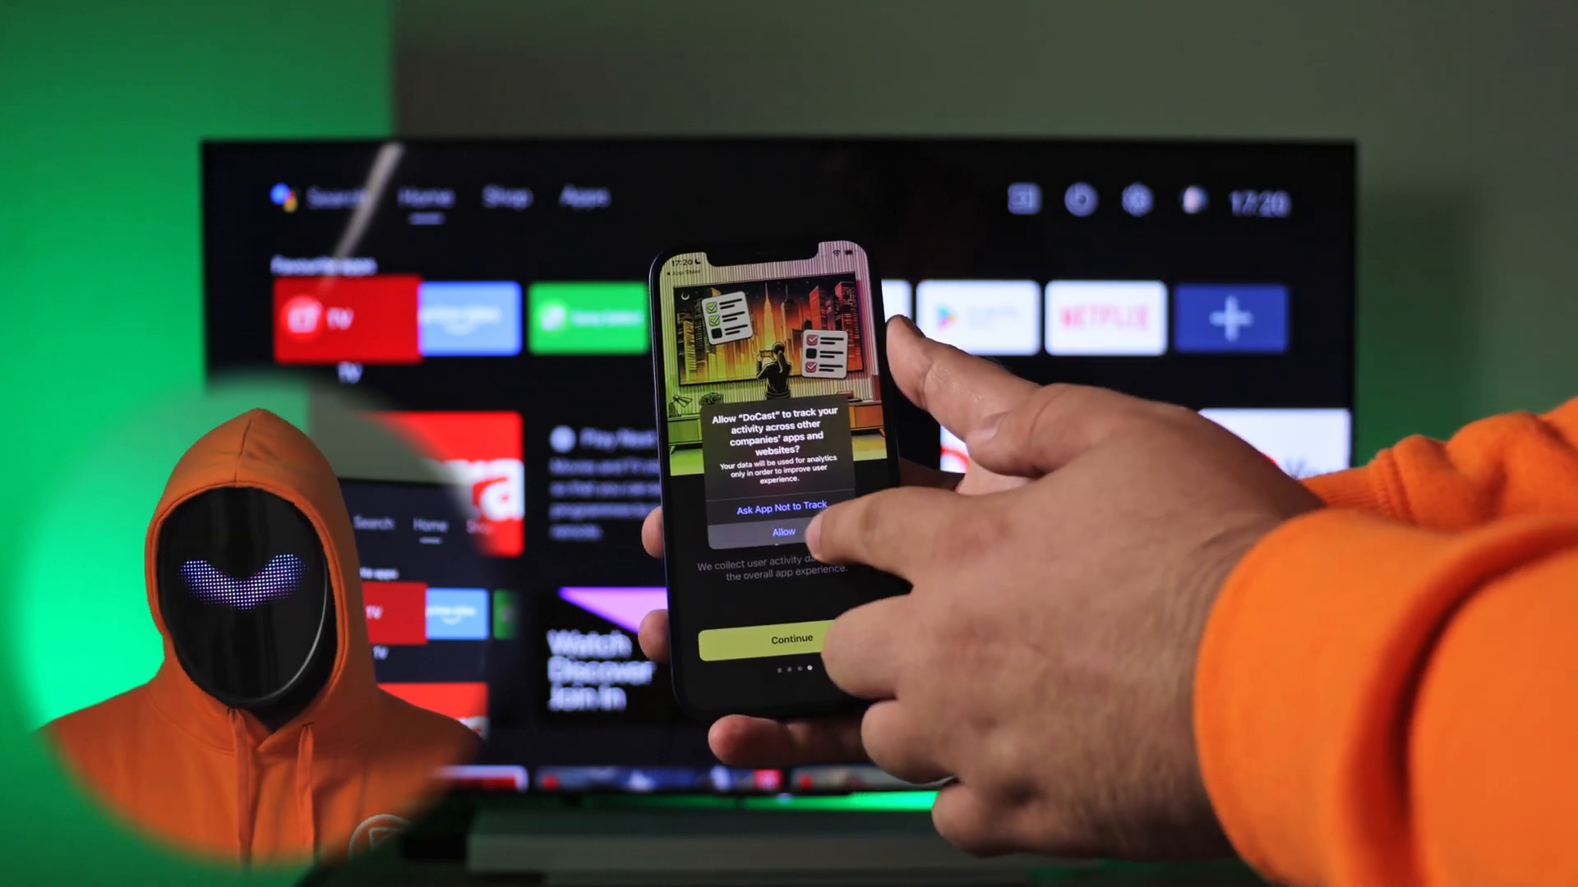
left_click(784, 532)
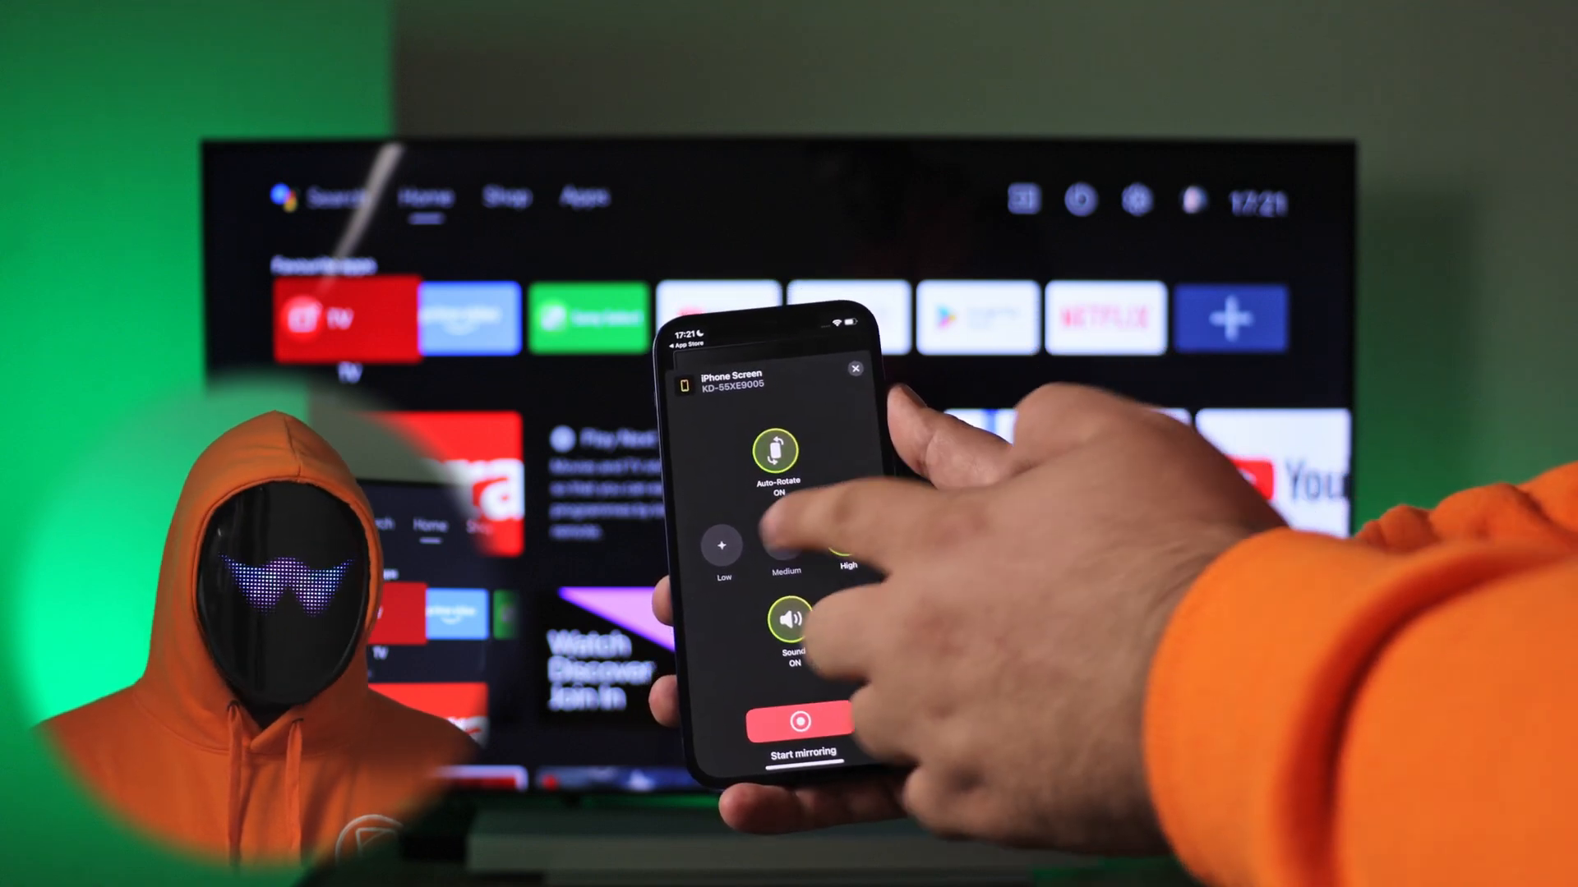
Start a High-quality DoCast screen broadcast to the KD-55XE9005 TV
left_click(861, 533)
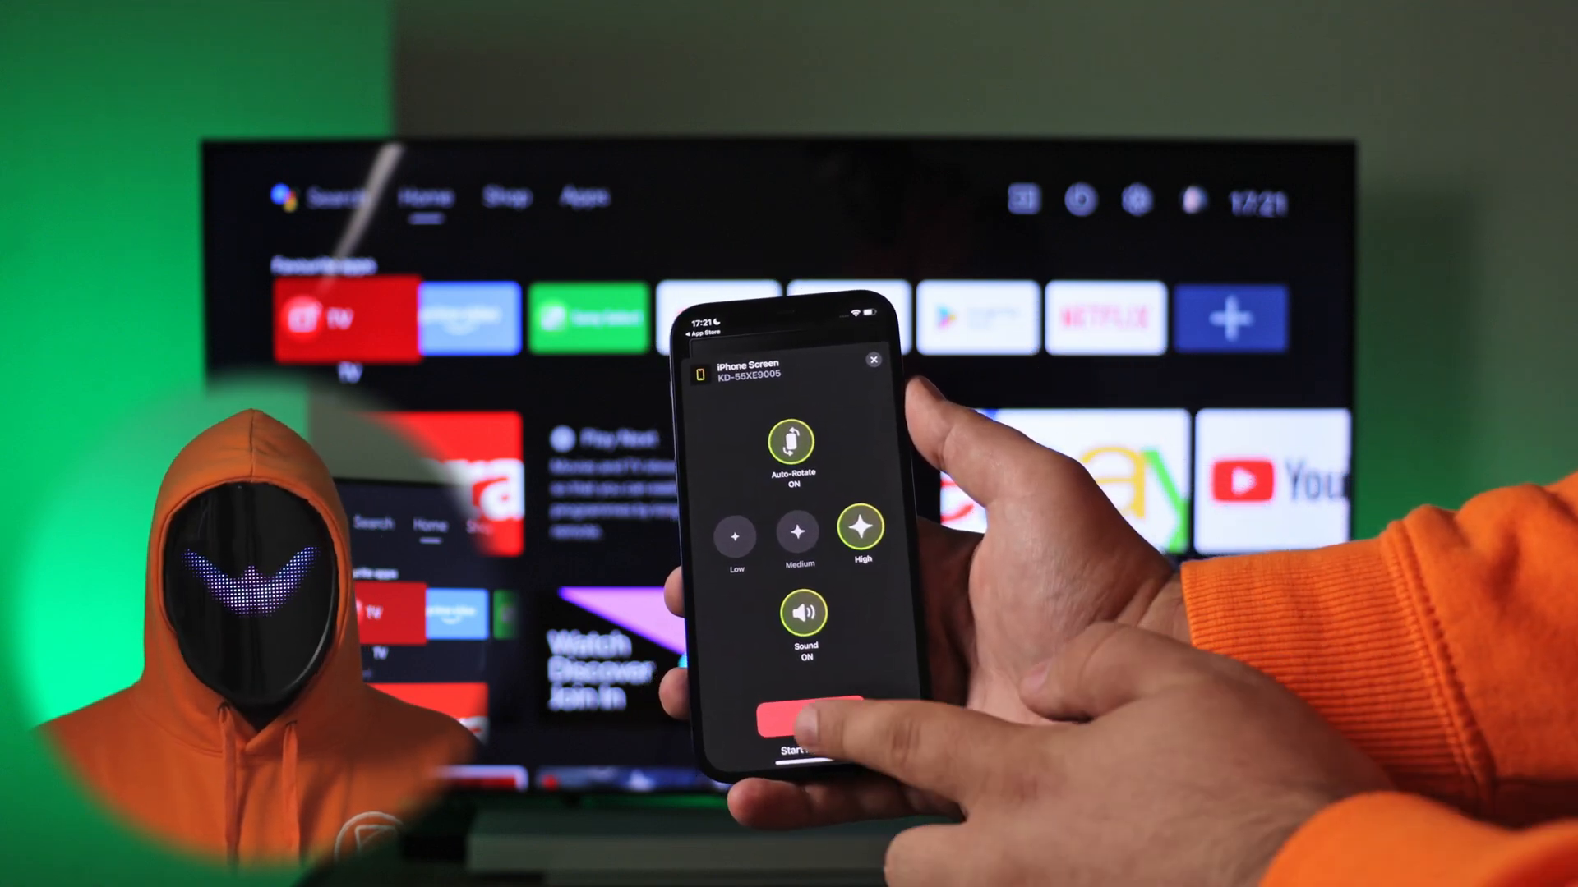
left_click(805, 720)
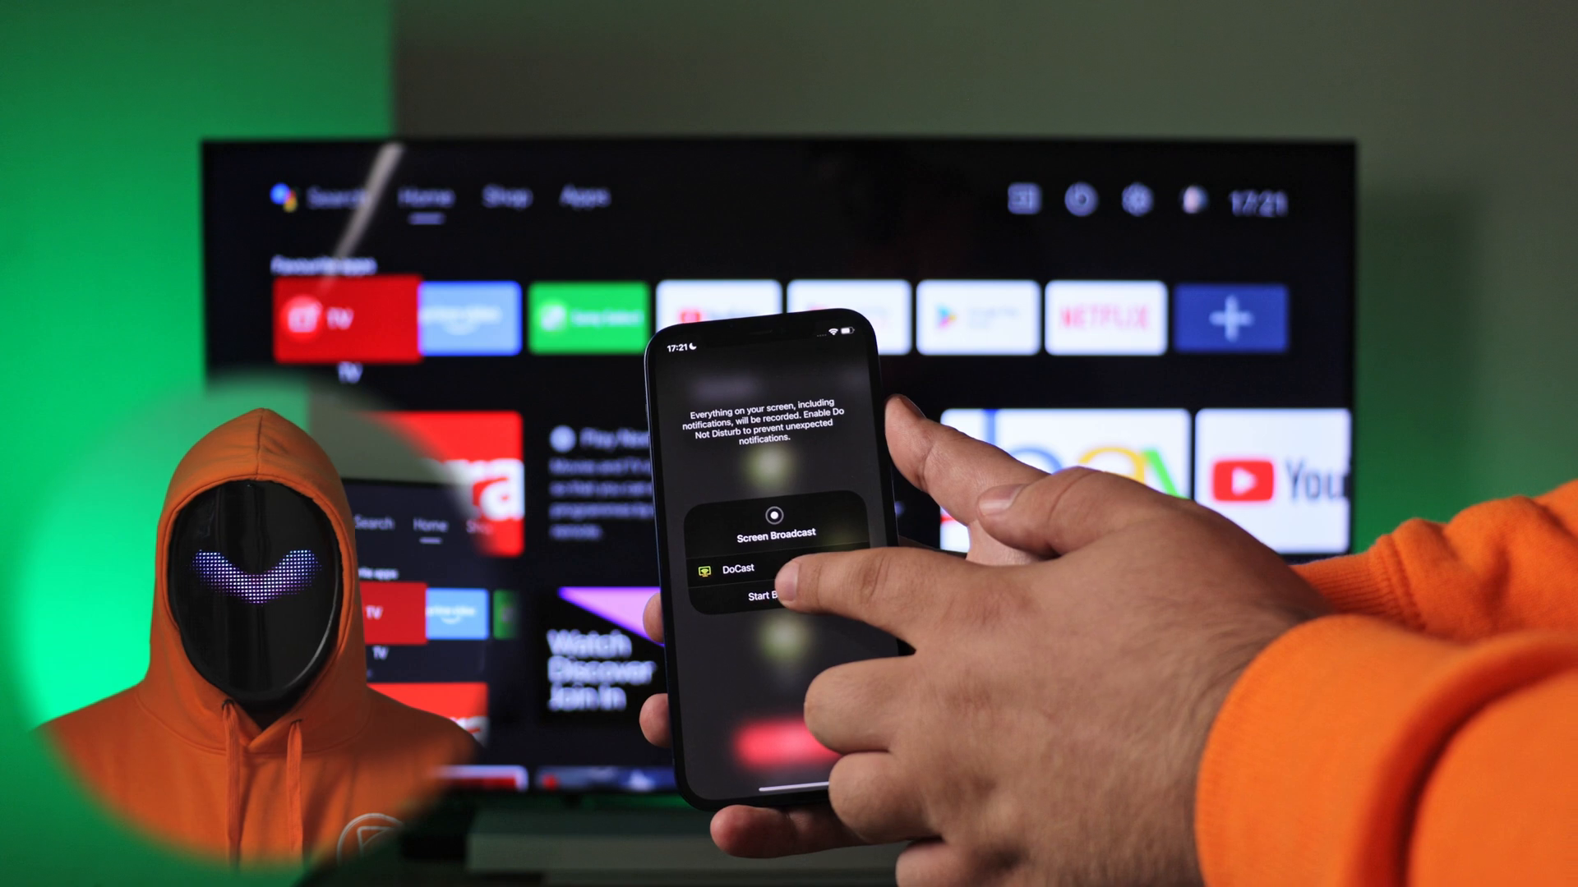
left_click(732, 566)
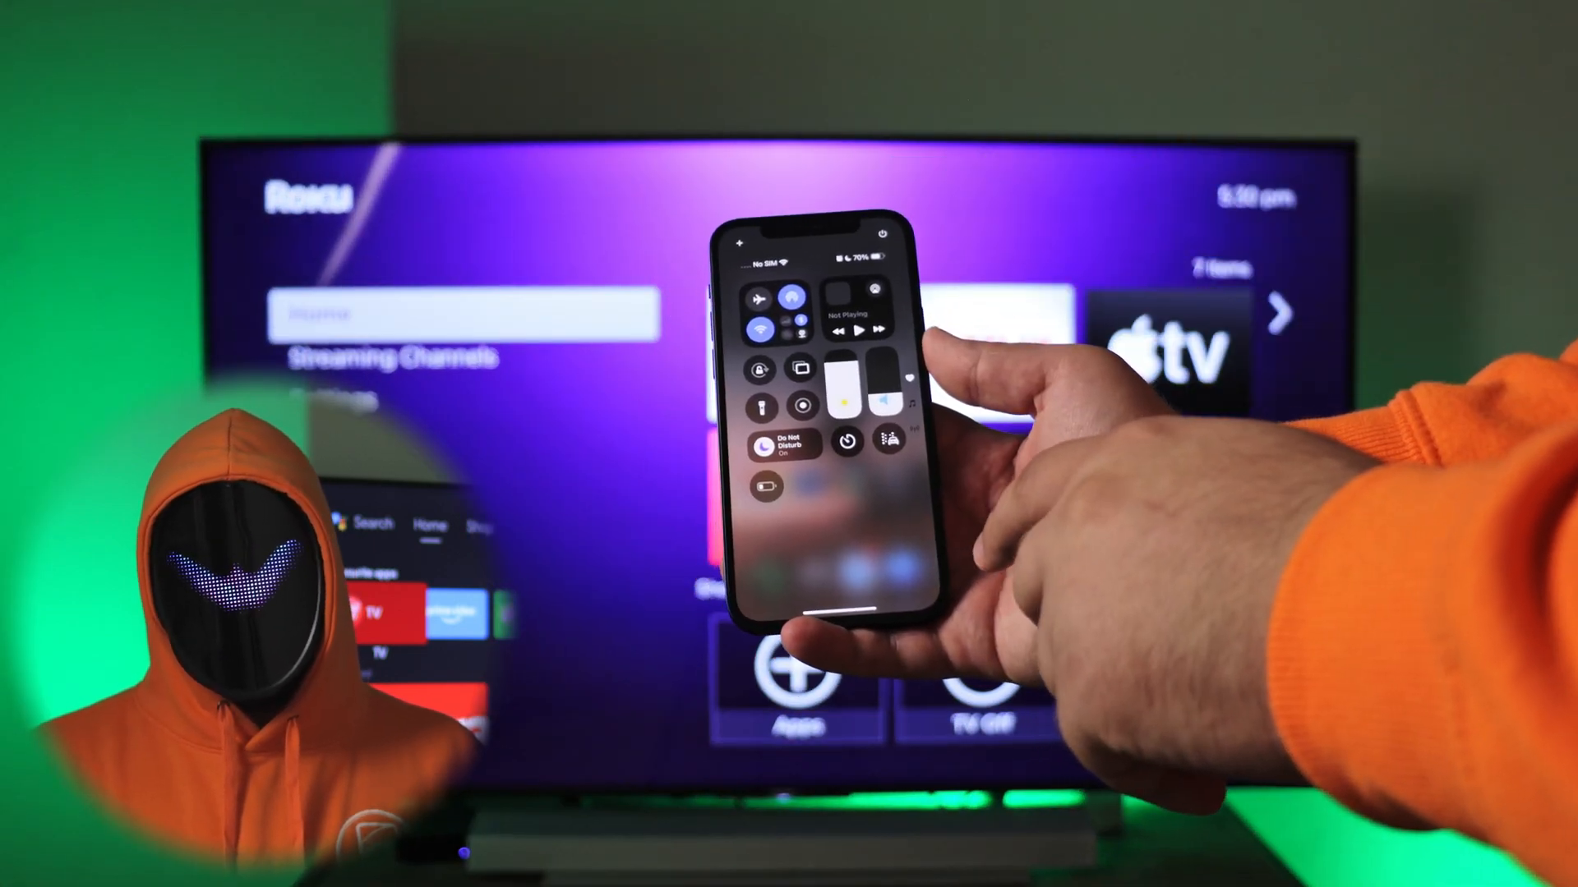
Choose Streaming Stick 4K from the Control Center Screen Mirroring list
left_click(788, 372)
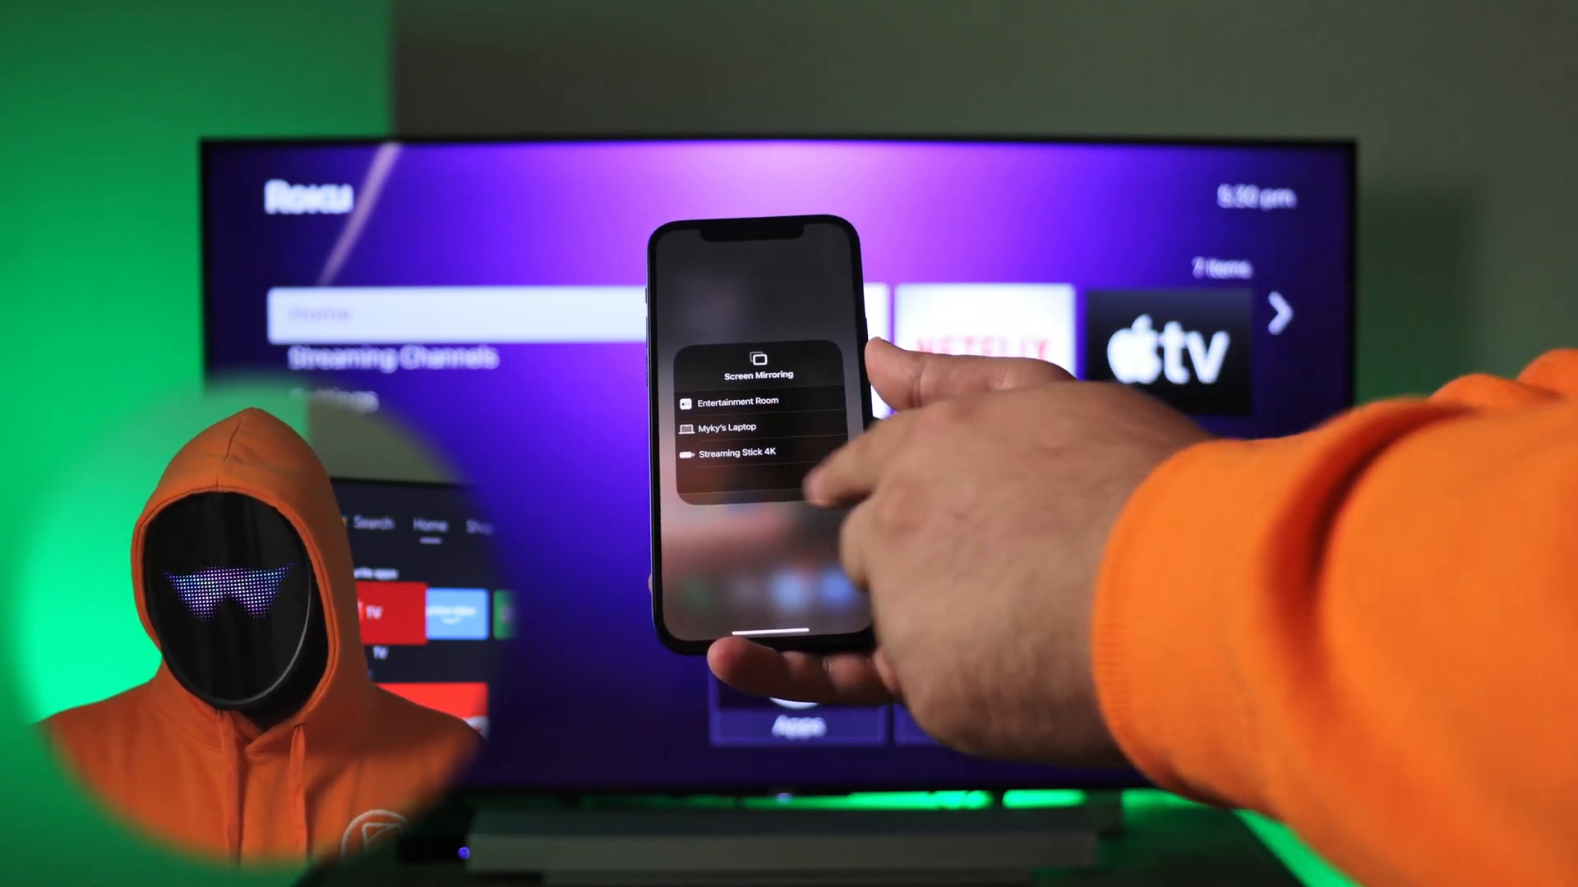
left_click(749, 449)
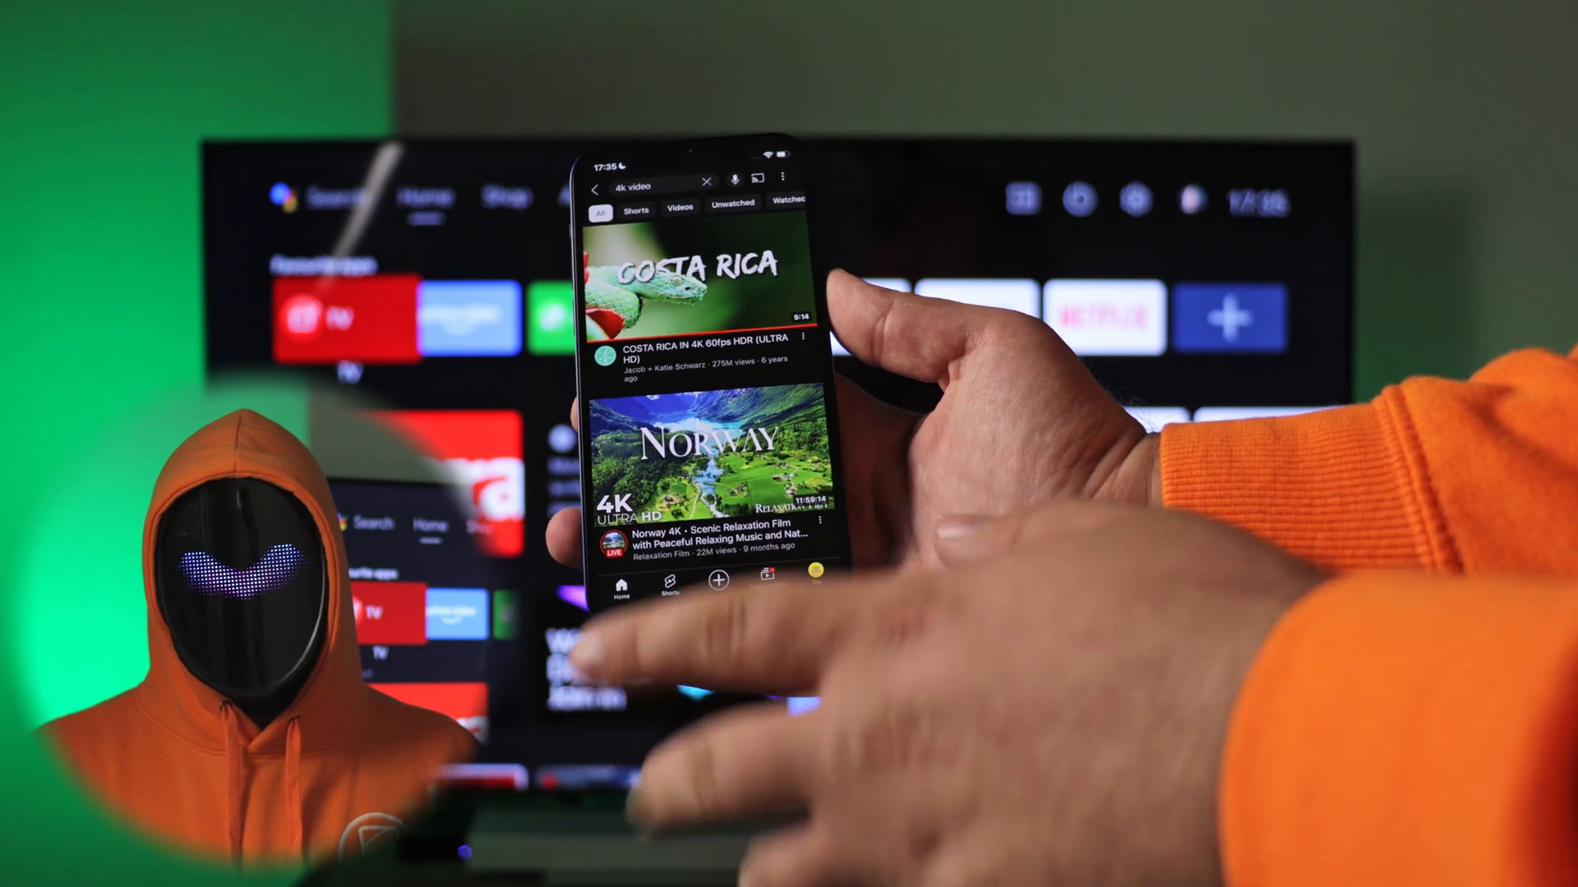
Open the COSTA RICA IN 4K video and cast it to the KD-55XE9005
left_click(714, 277)
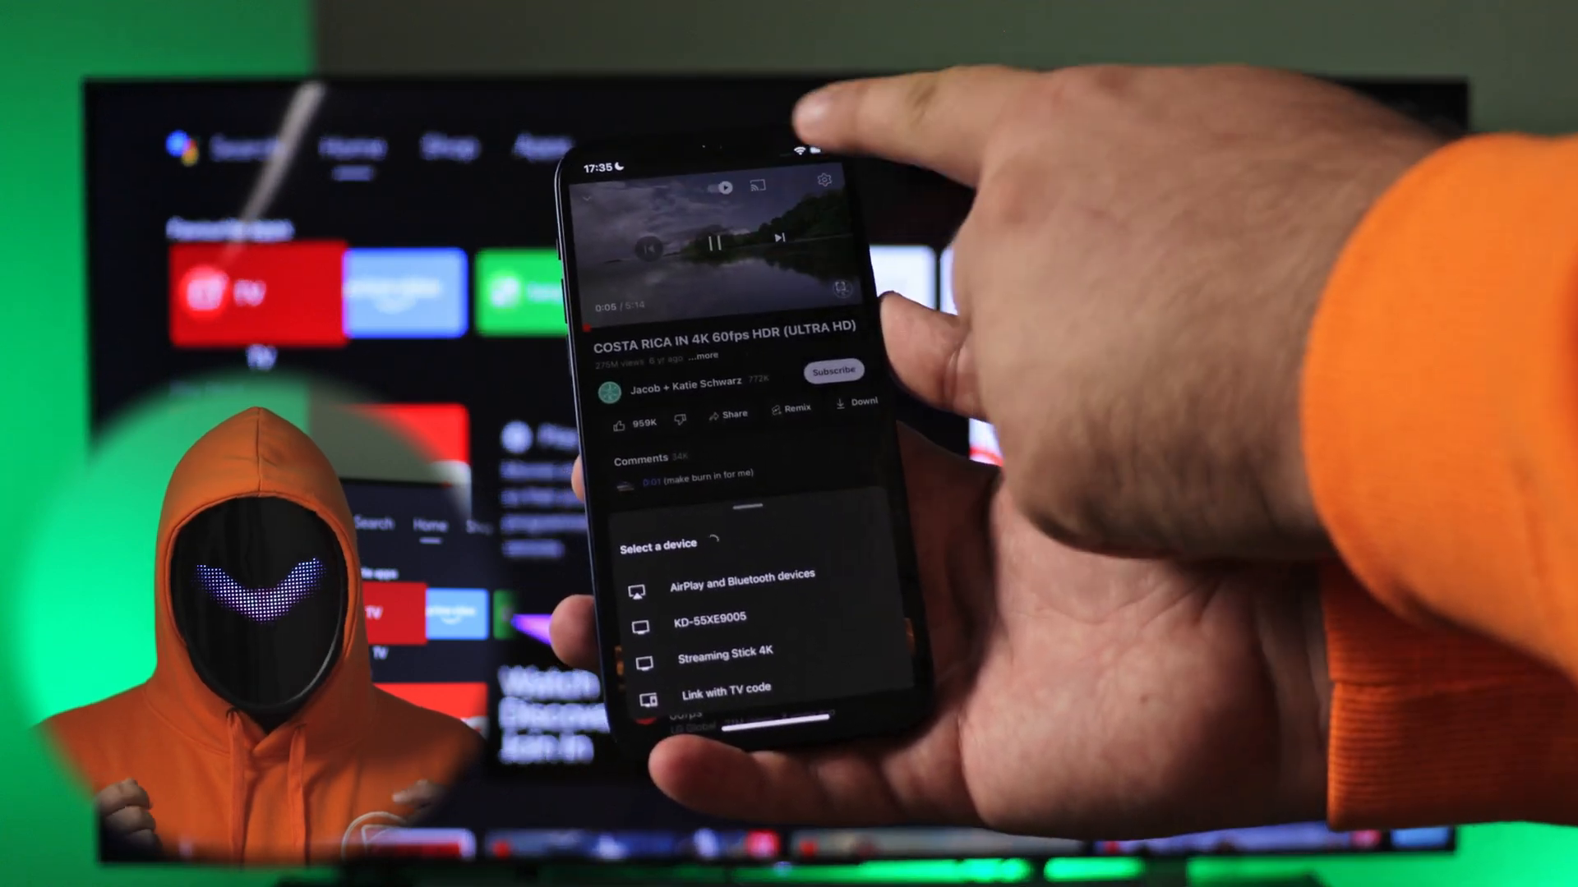
left_click(712, 617)
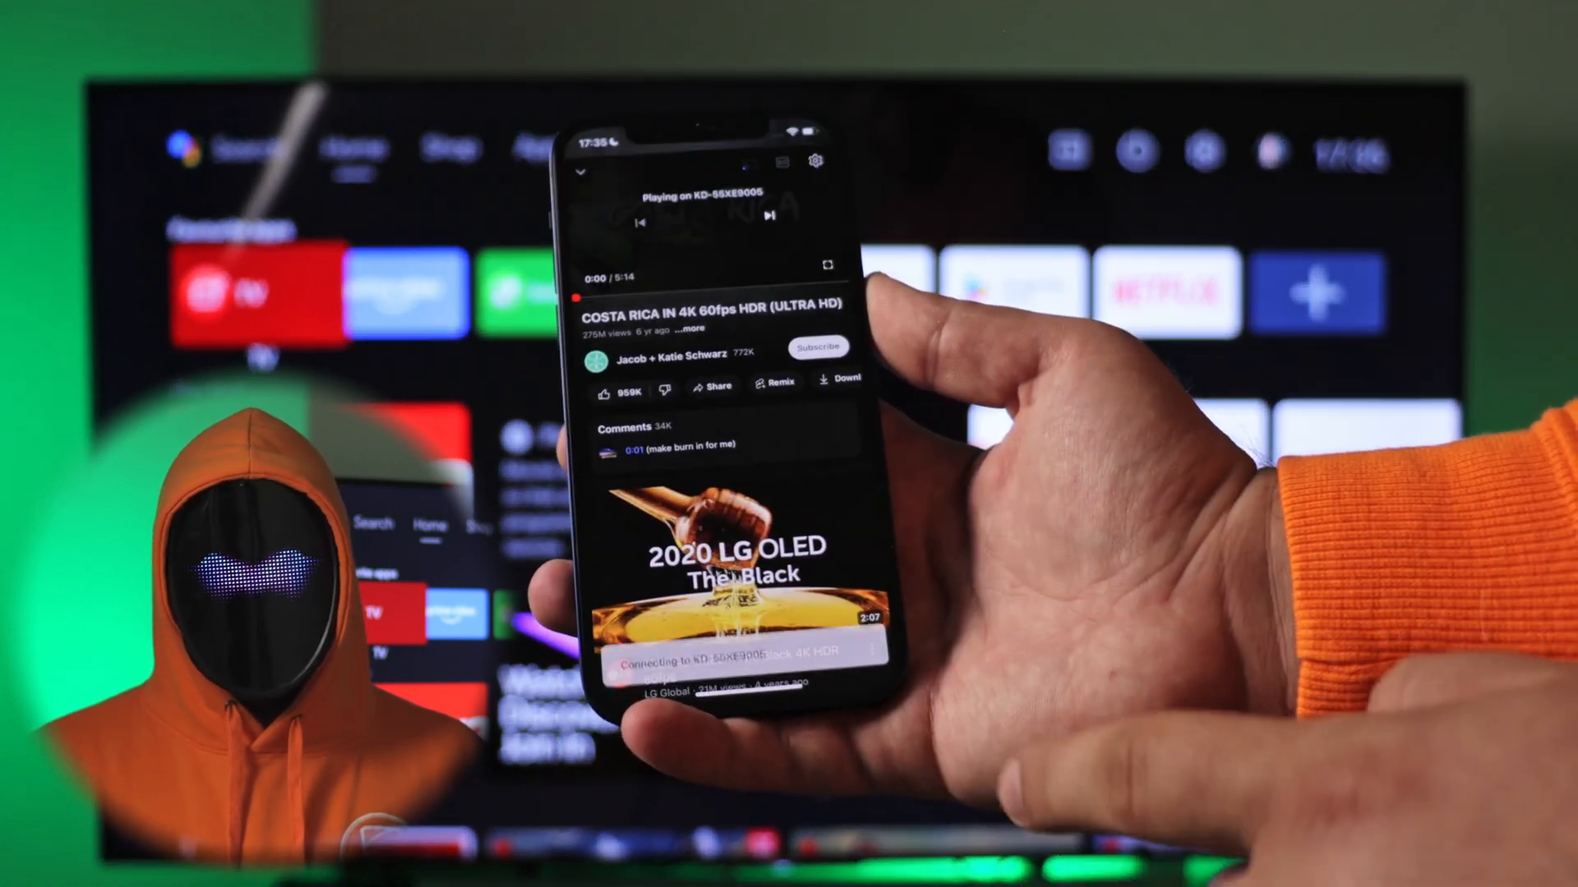